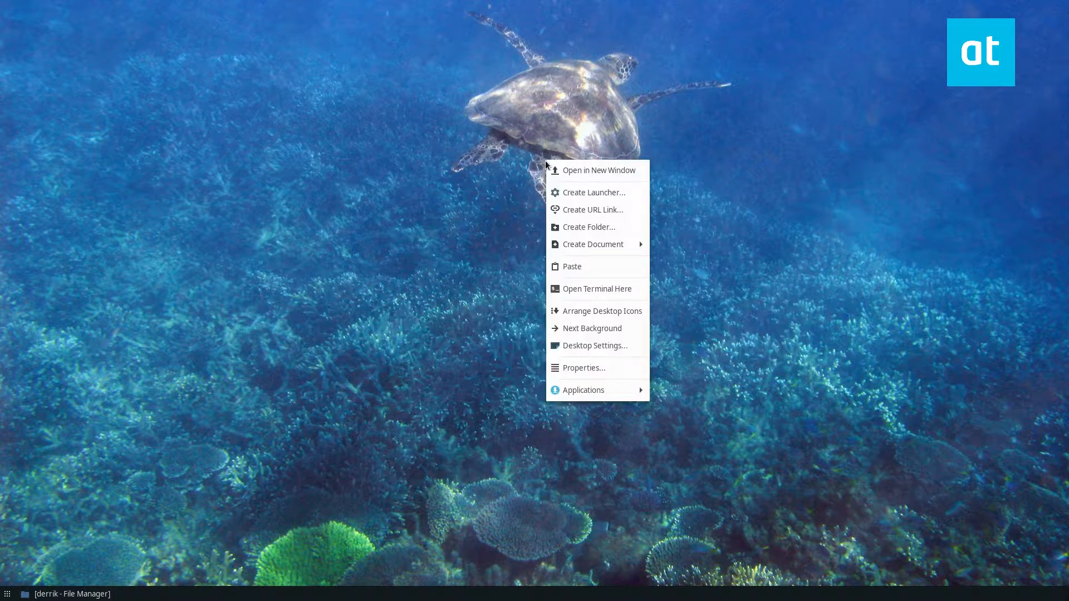
- Launch a terminal in the Desktop folder from the desktop context menu
left_click(596, 288)
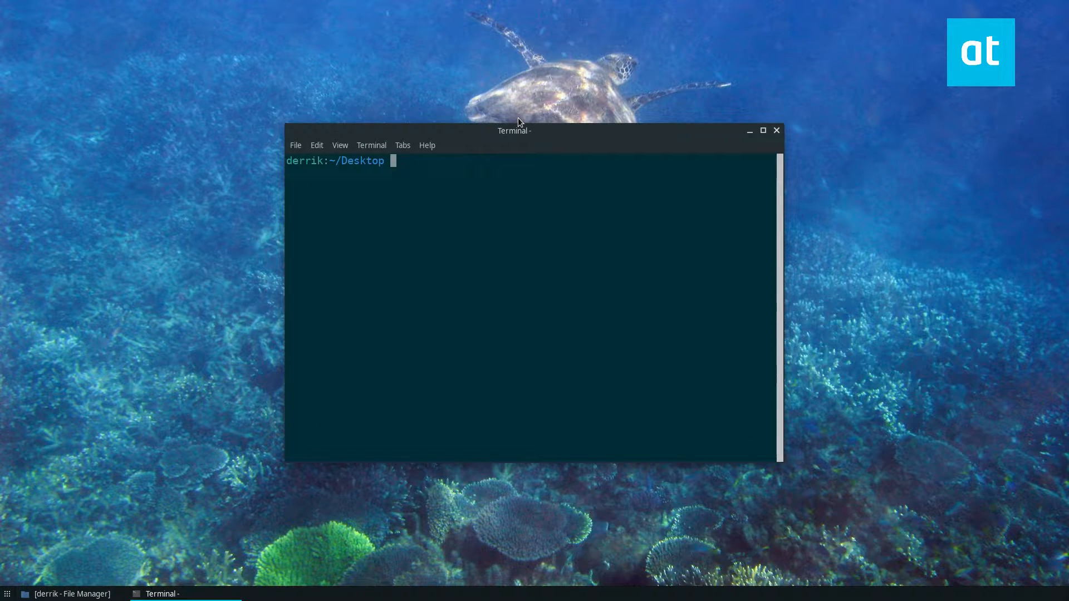
- Enter 'sudo apt install gufw' after the misspelled install attempts fail to locate the package
type("sudo apt ins")
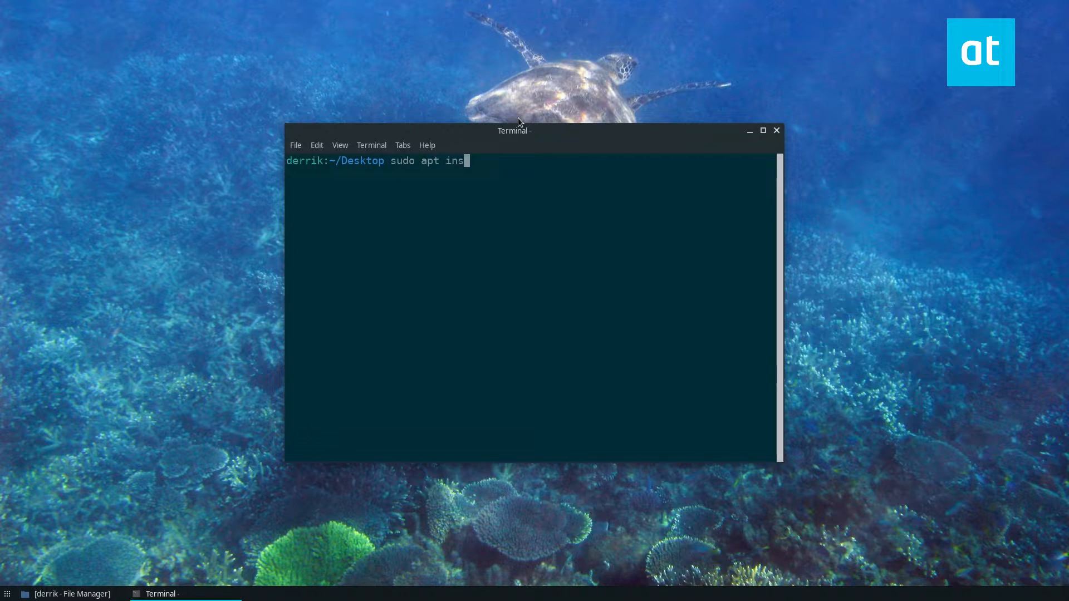
type("tall gufw -y")
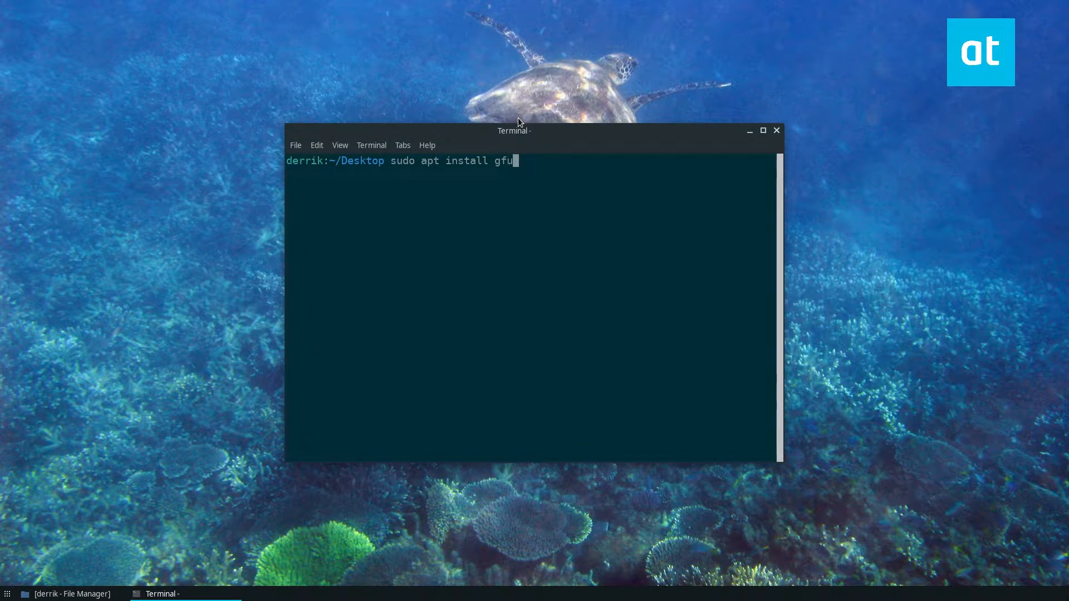
type("w")
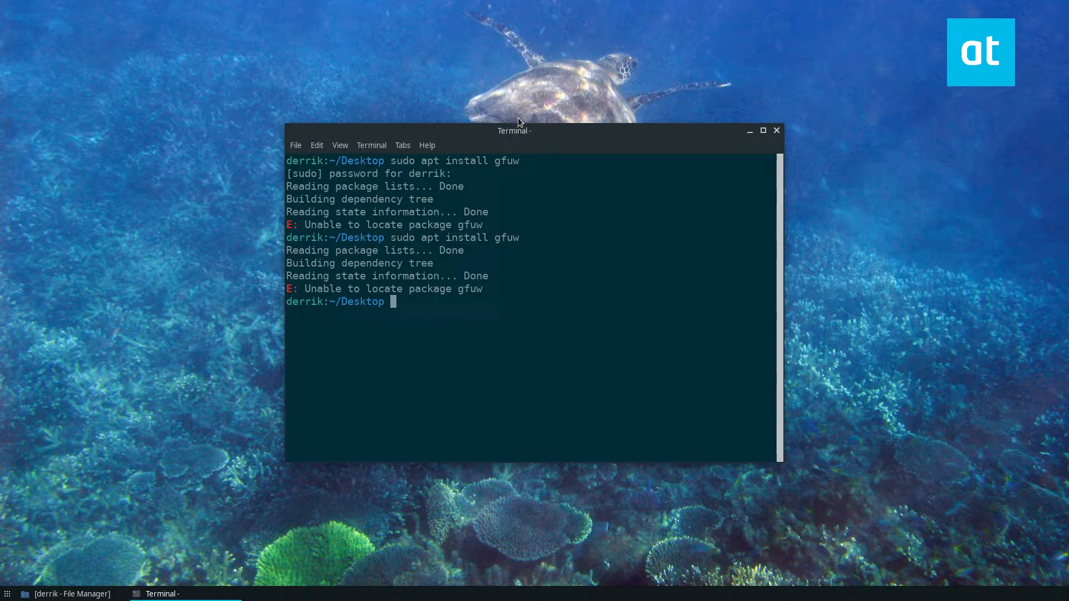
type("sudo apt install gufw")
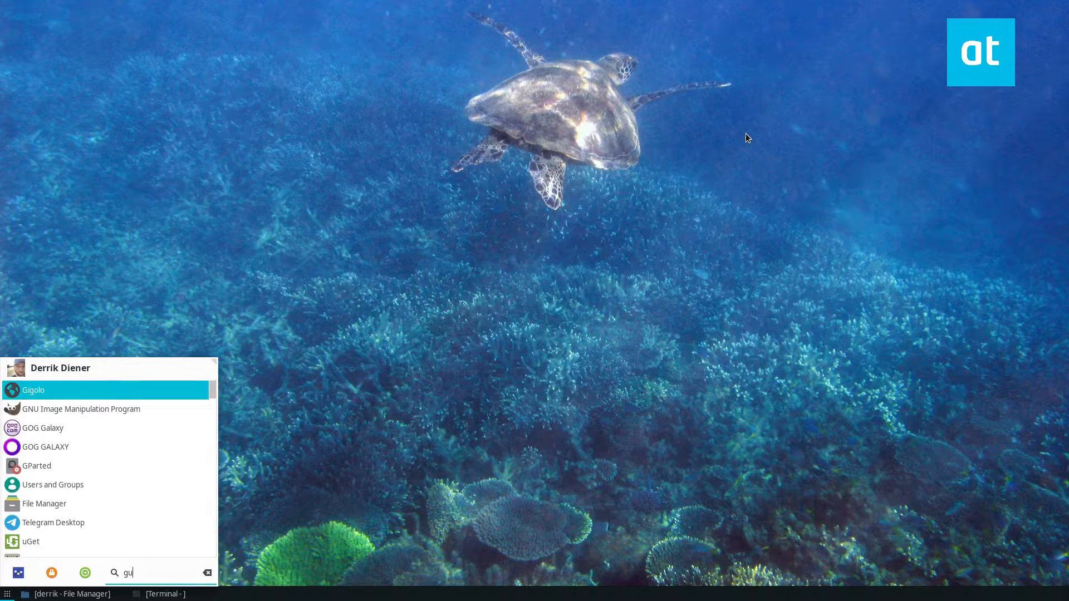
- Find and launch Firewall Configuration via a 'guf' search and authenticate as administrator
key("BackSpace")
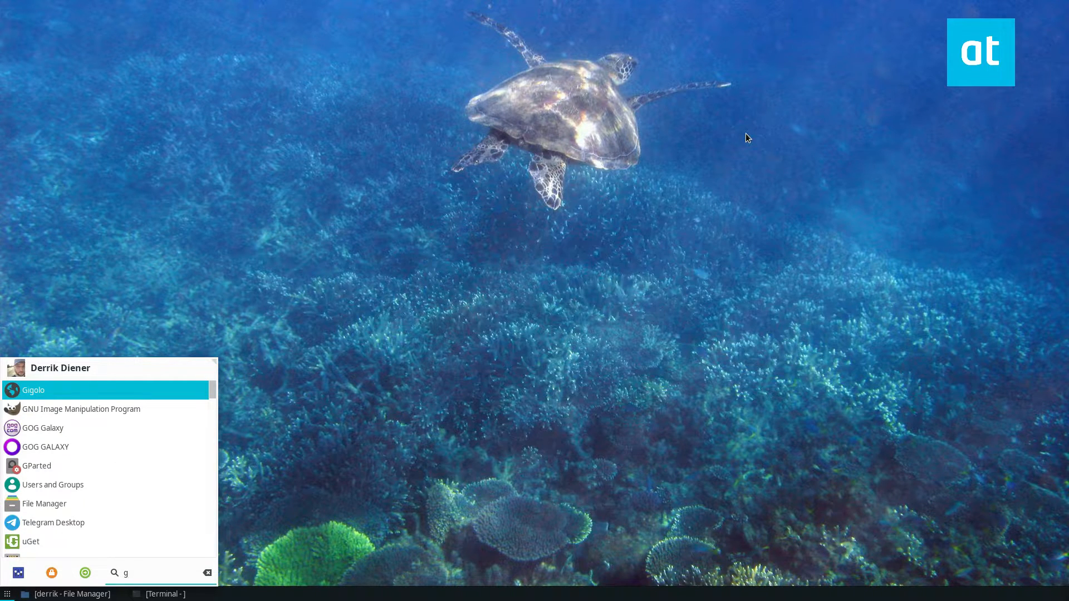
type("uf")
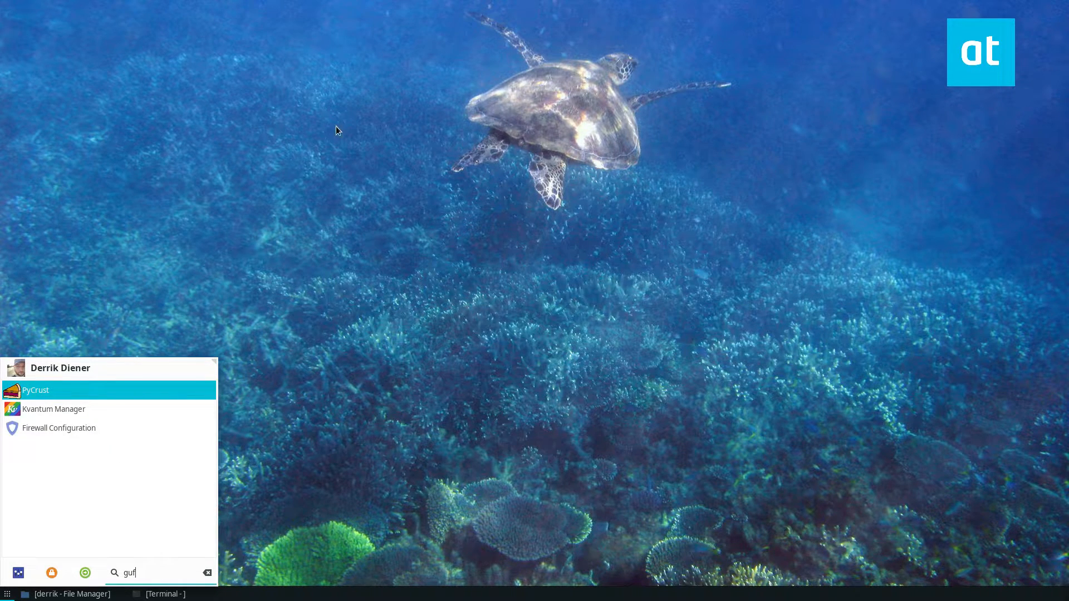
left_click(59, 428)
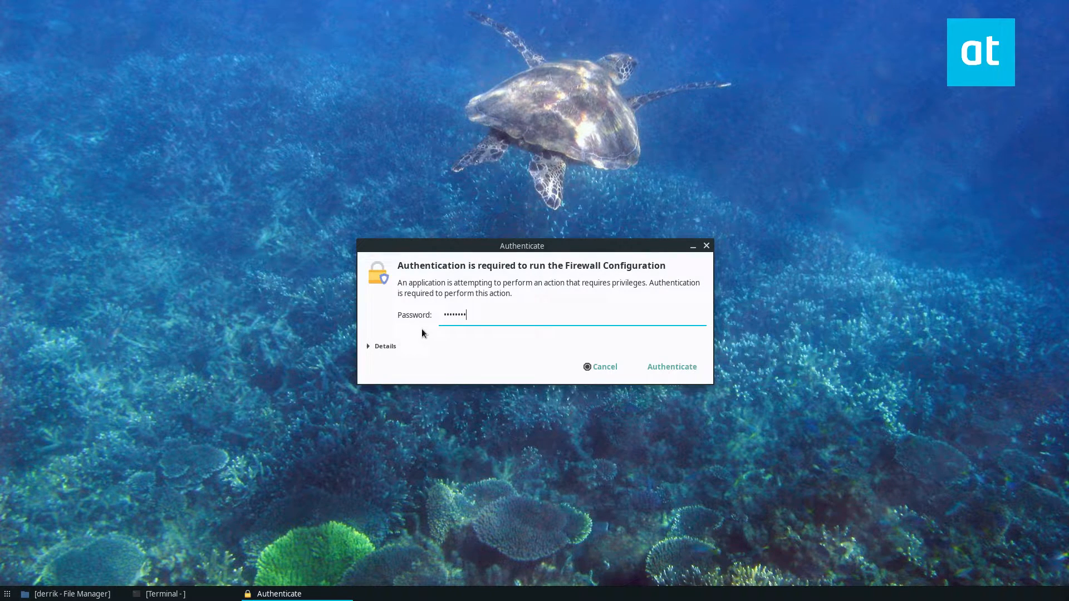
left_click(670, 366)
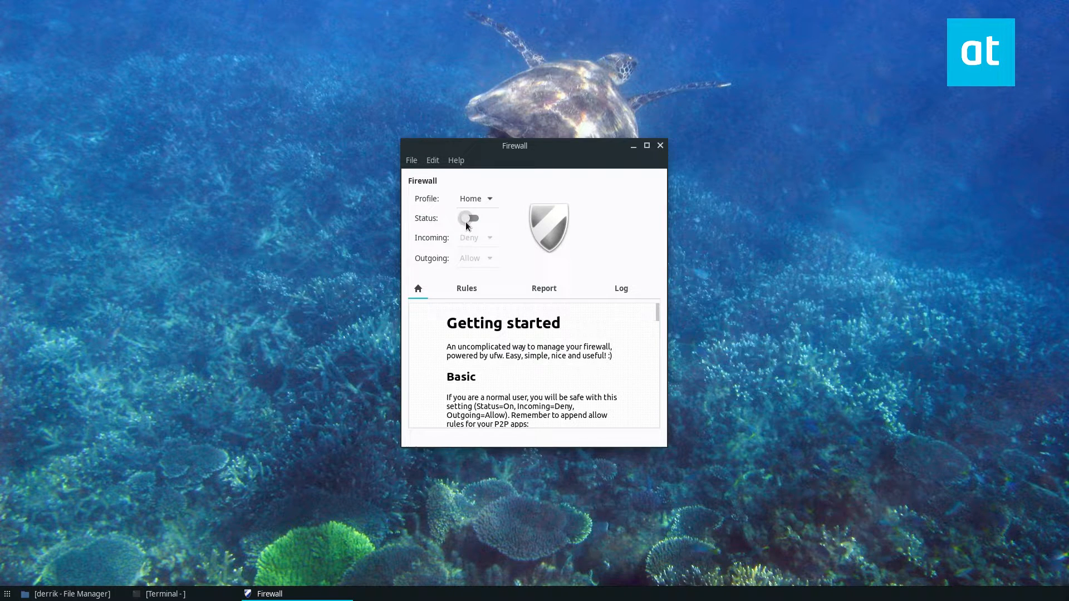
- Enable the firewall with incoming Deny and outgoing Allow, then show the empty rules list
left_click(470, 218)
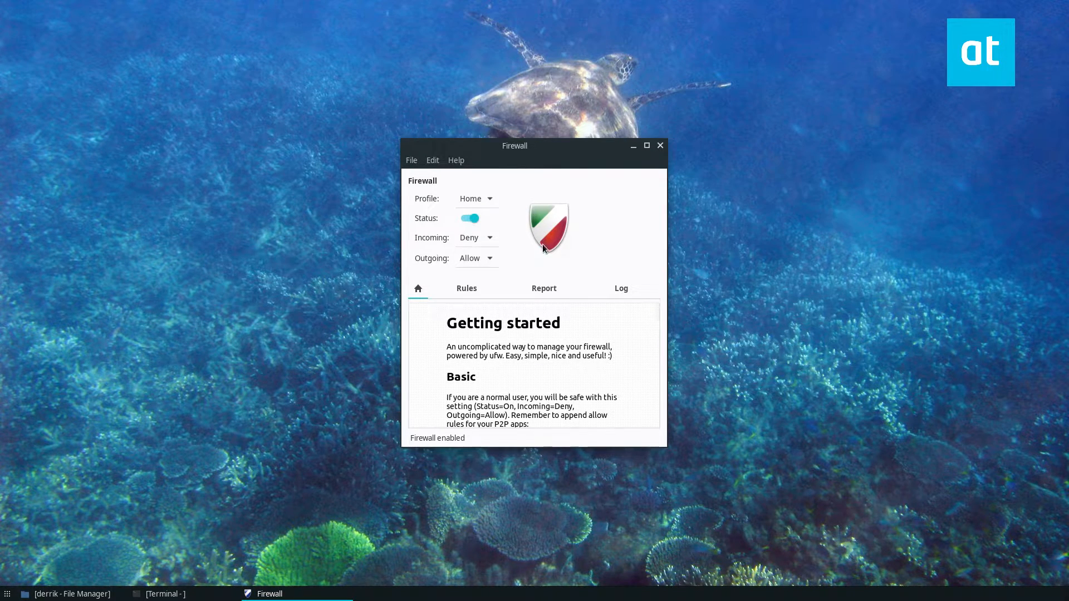
left_click(476, 237)
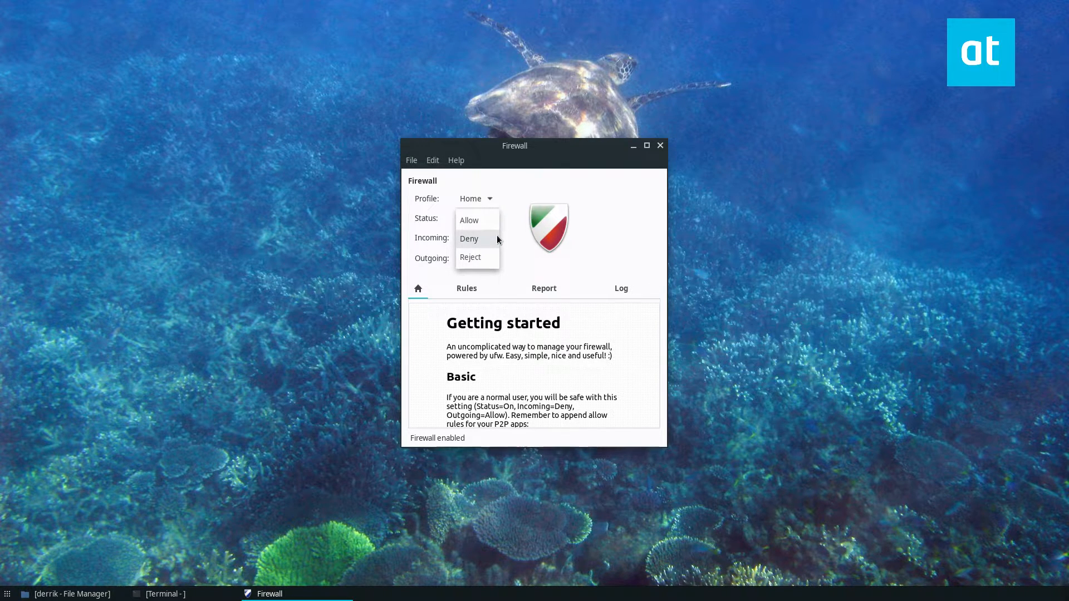
left_click(469, 238)
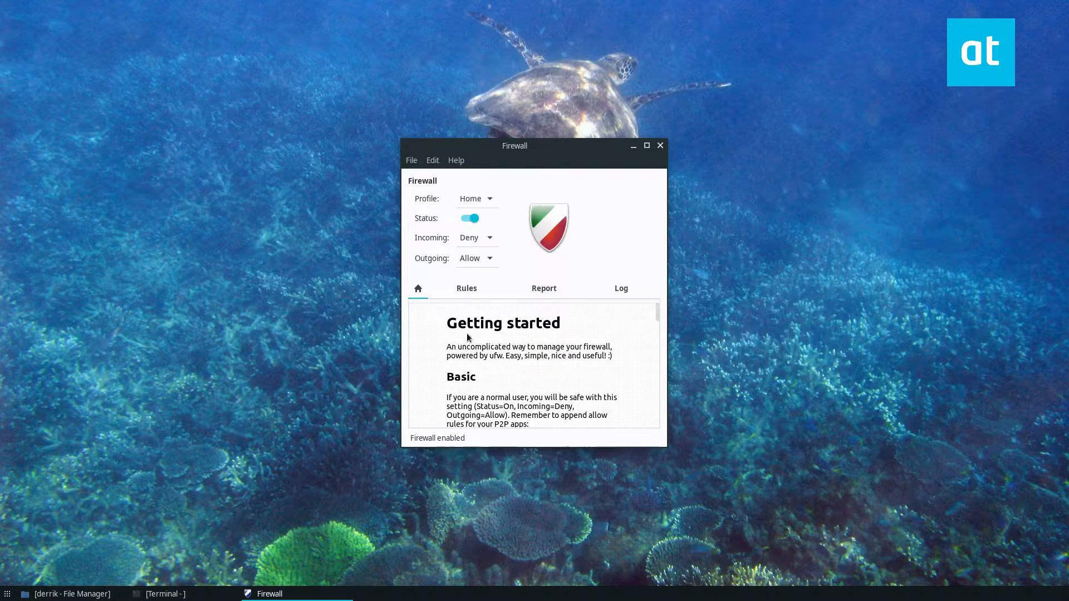
left_click(467, 288)
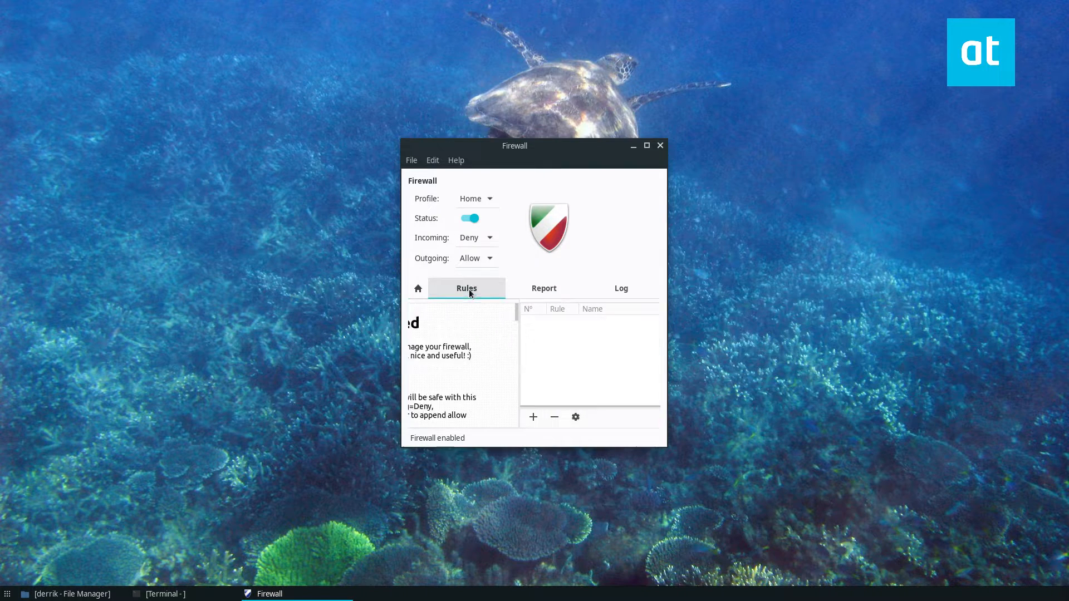
- Start a new firewall rule from the rules list
left_click(532, 416)
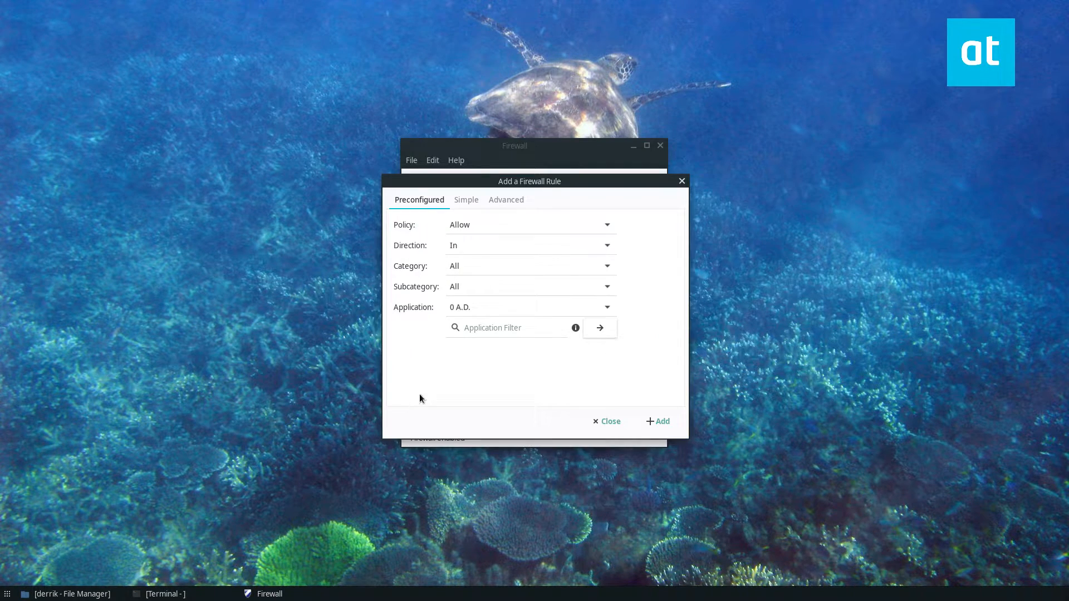
mouse_move(624, 86)
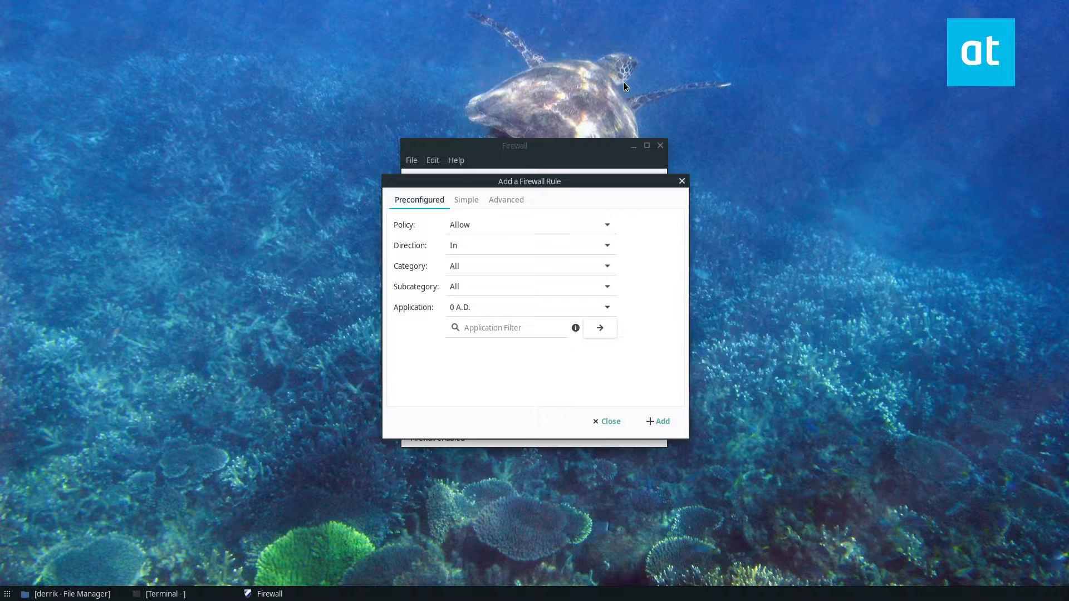
mouse_move(640, 311)
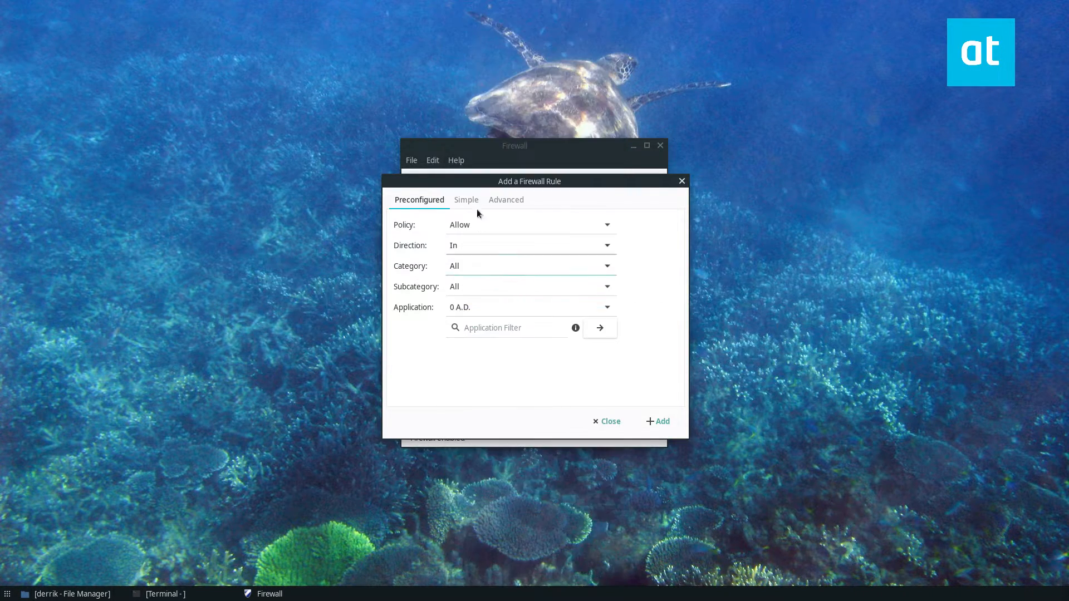
- On the Simple form, name the rule Block FTP and set port 21
left_click(466, 199)
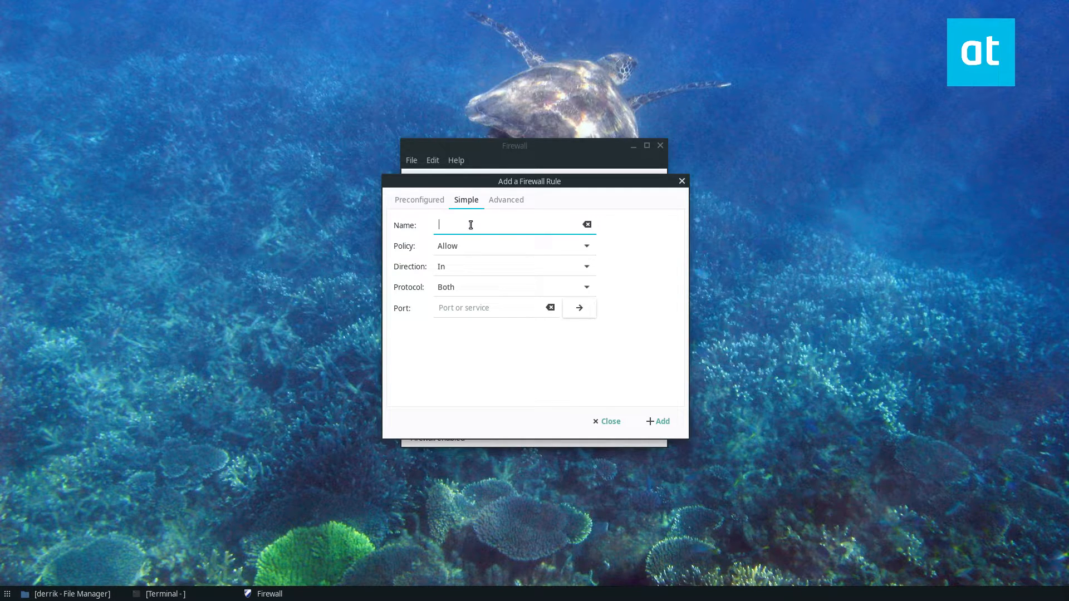
type("Block FTP")
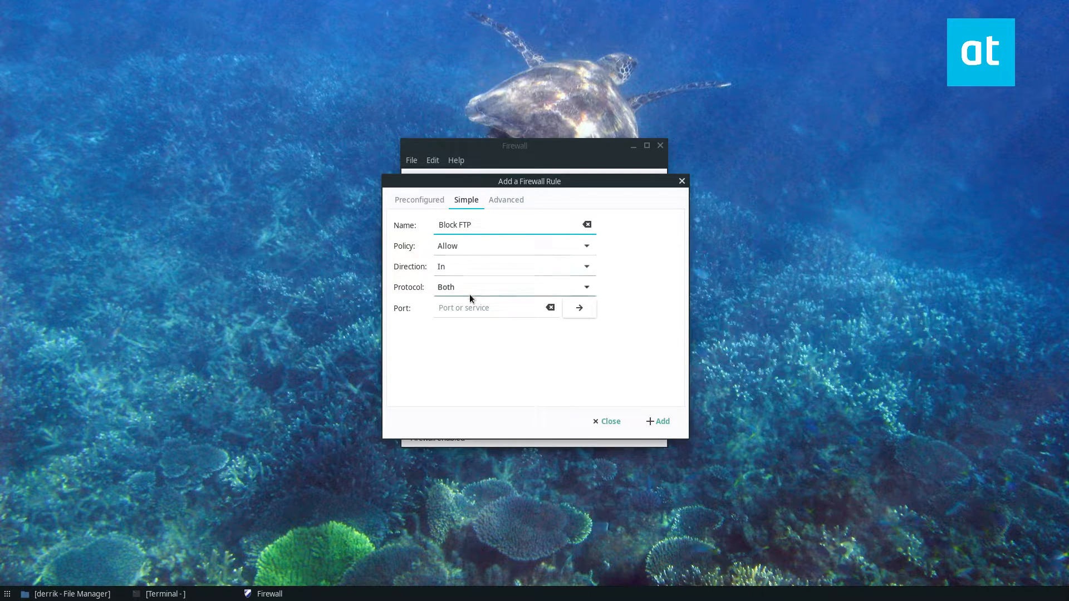
left_click(488, 307)
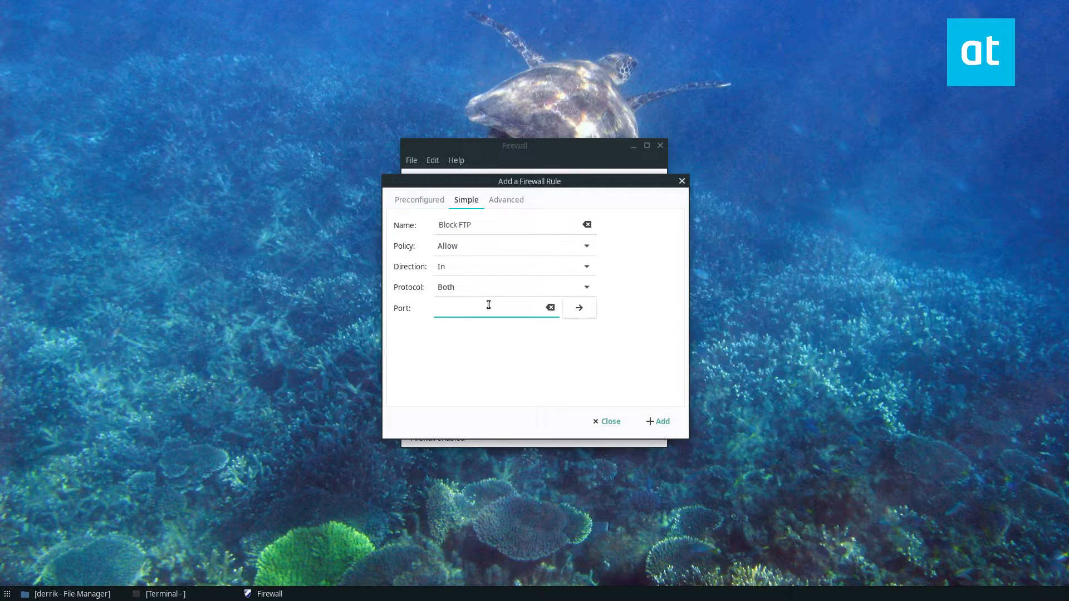
type("21")
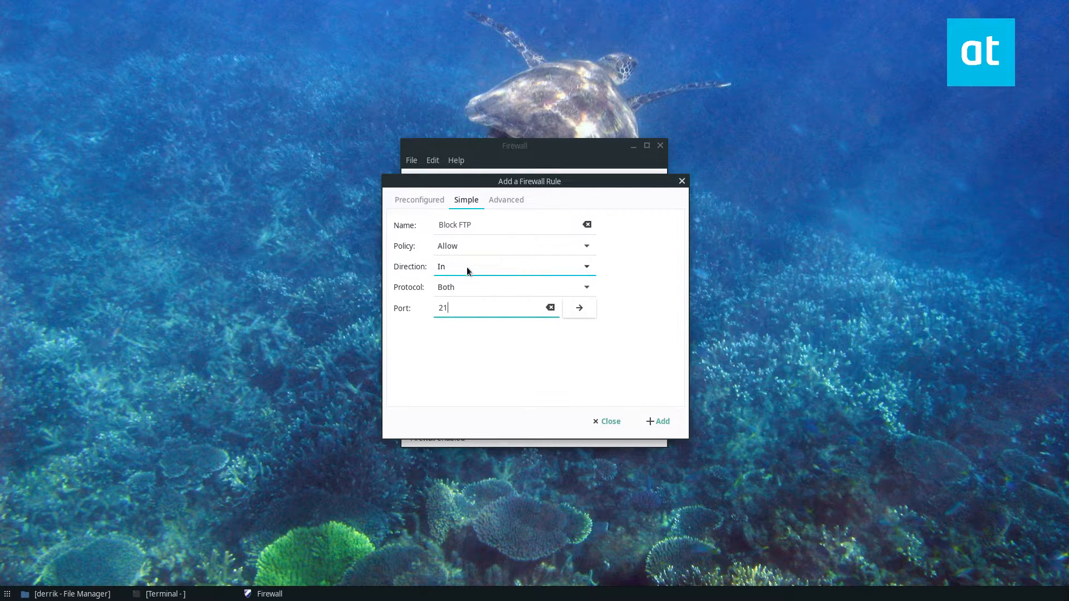
- Pick Reject as the policy, then reconsider it toward Deny
left_click(514, 245)
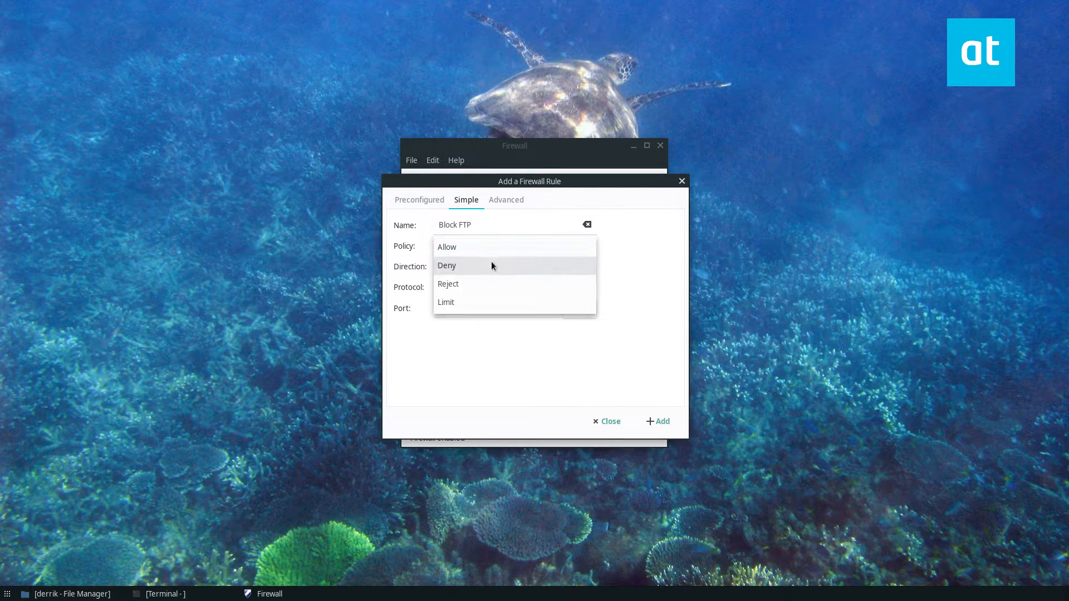
left_click(448, 284)
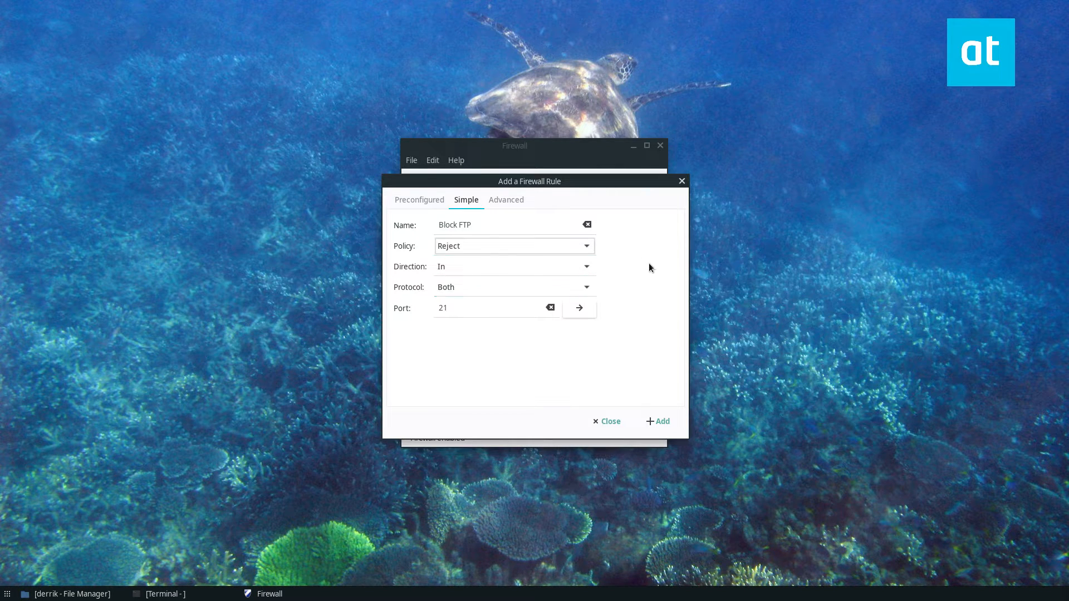
mouse_move(639, 261)
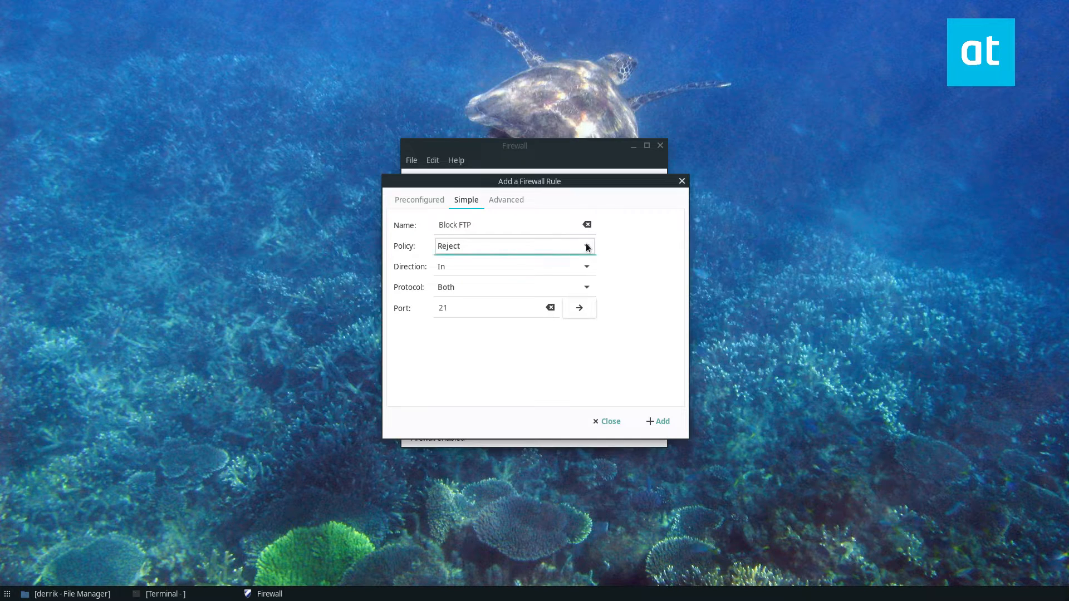
left_click(515, 246)
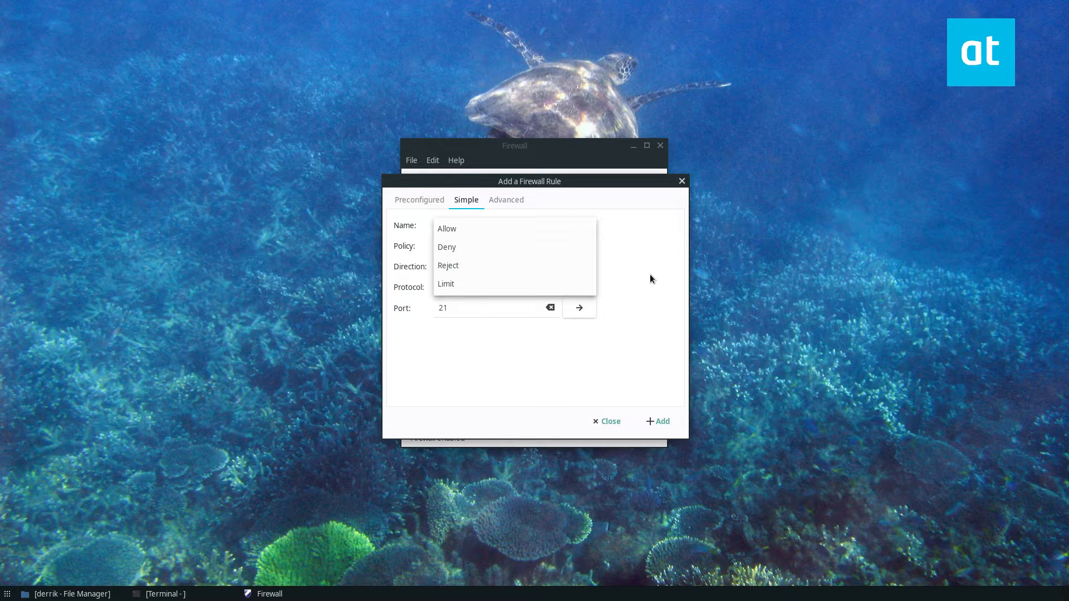
mouse_move(552, 251)
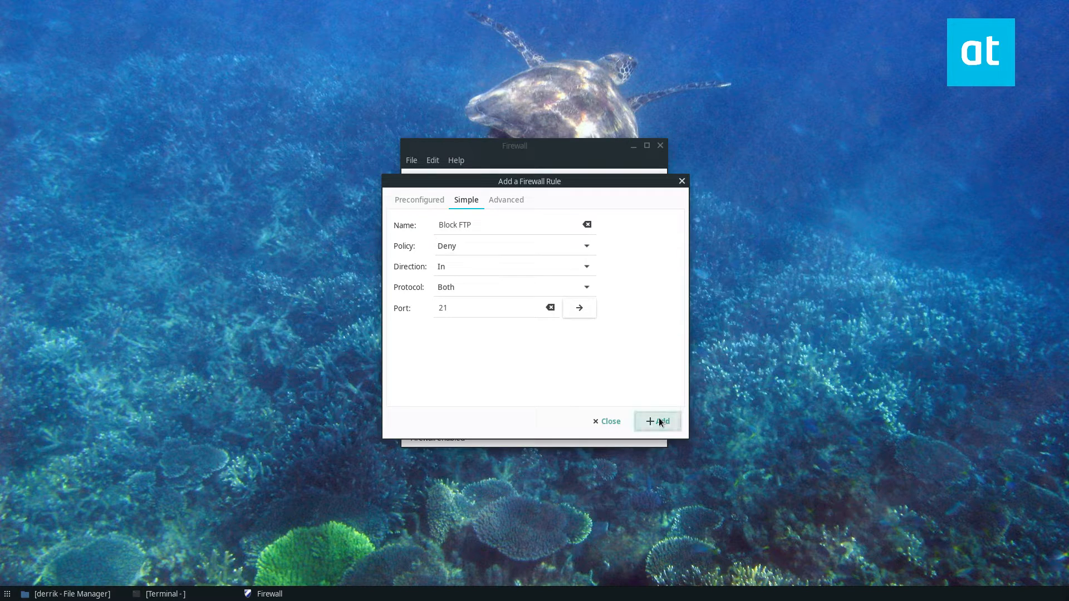
- Add the Block FTP rule and review the IPv4 and IPv6 deny-incoming port 21 entries
left_click(657, 421)
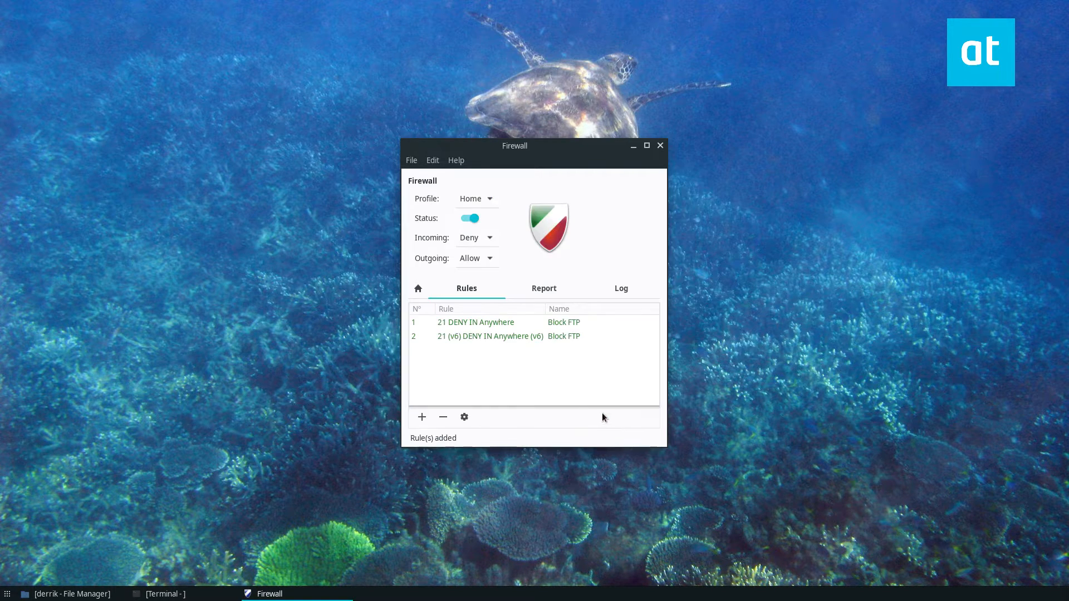
left_click(491, 335)
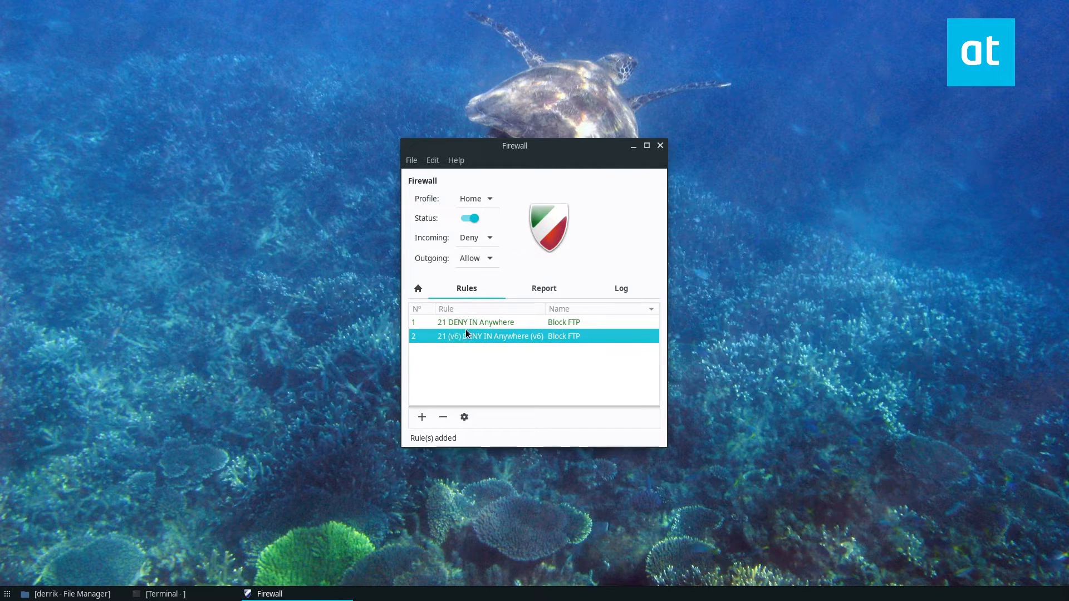
left_click(478, 322)
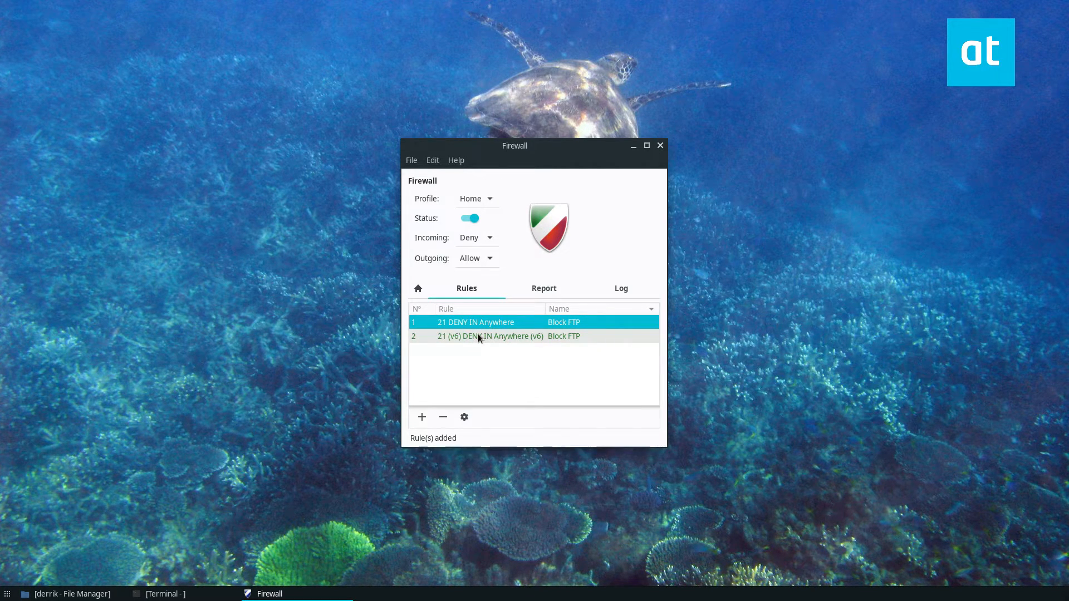